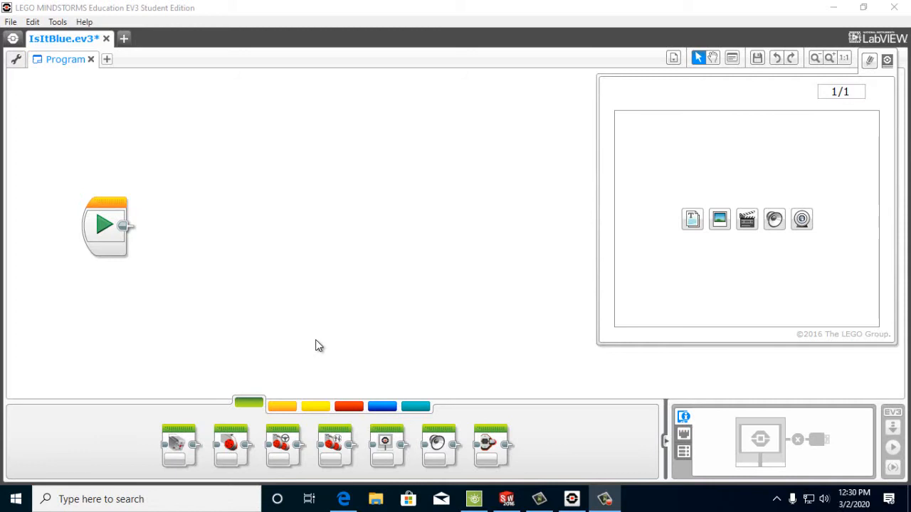
mouse_move(55, 49)
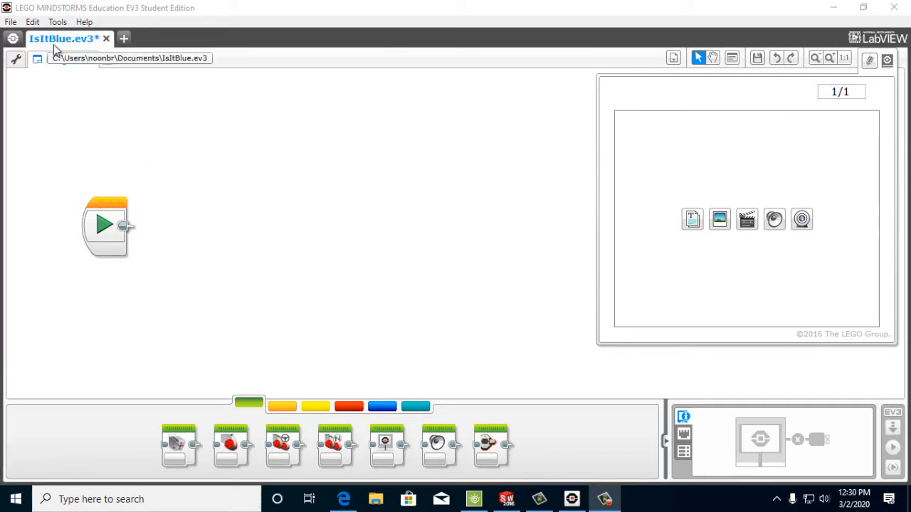
Save IsItBlue.ev3 with only its start block and bring up the book PDF
left_click(10, 22)
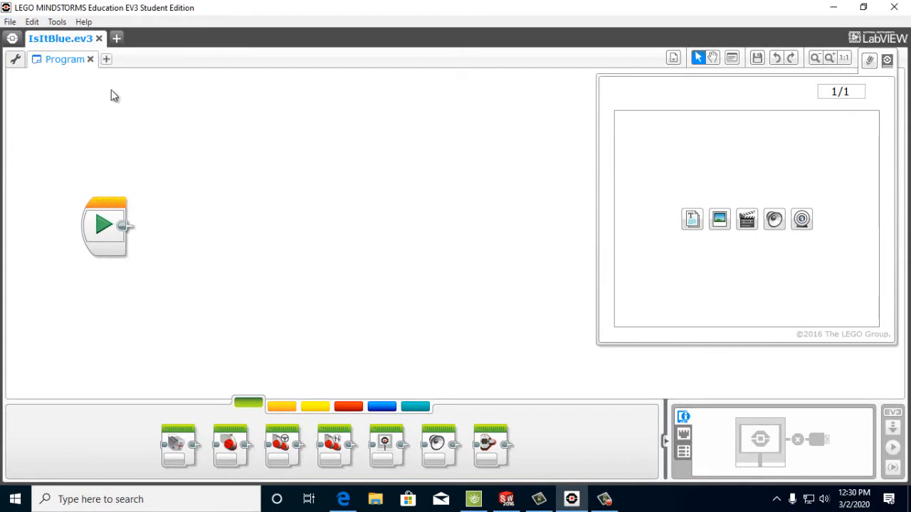
mouse_move(407, 350)
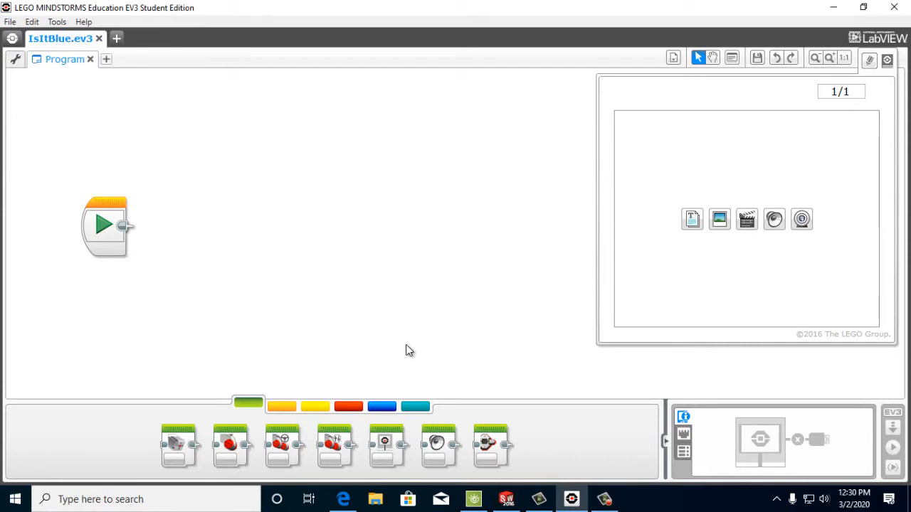
mouse_move(322, 353)
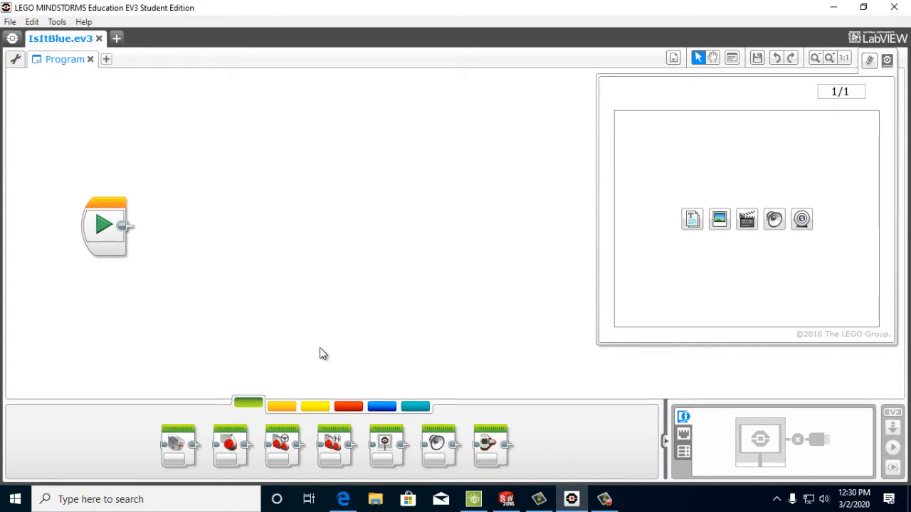
mouse_move(336, 458)
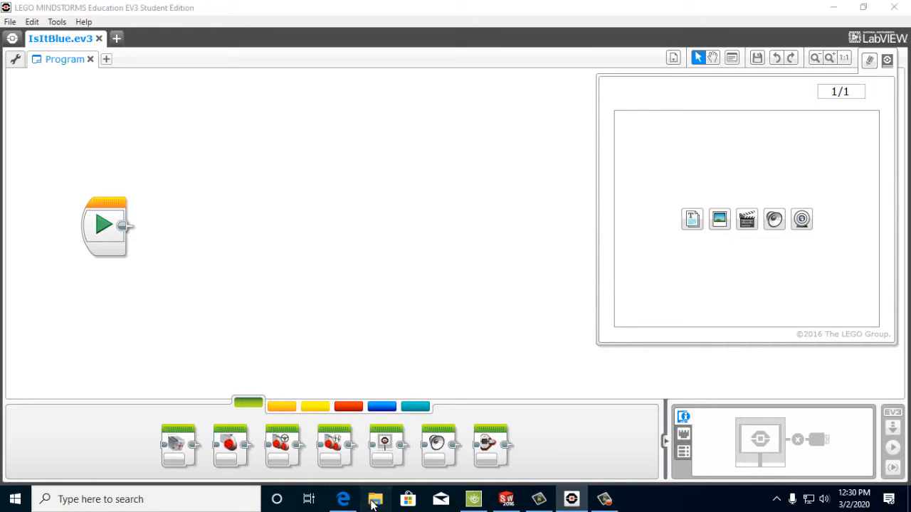
left_click(374, 499)
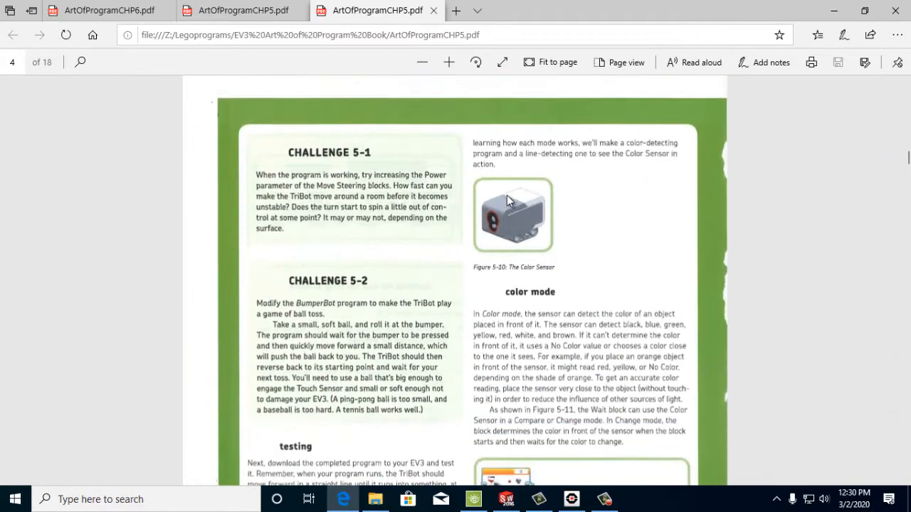
Scroll the chapter 5 PDF to the IsItBlue instructions on page 56 and return to EV3
scroll("down", 3)
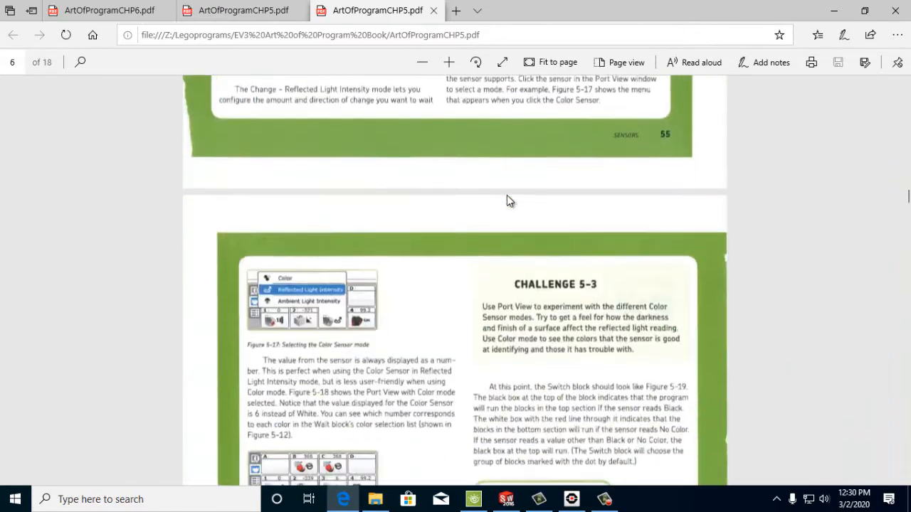
scroll("down", 3)
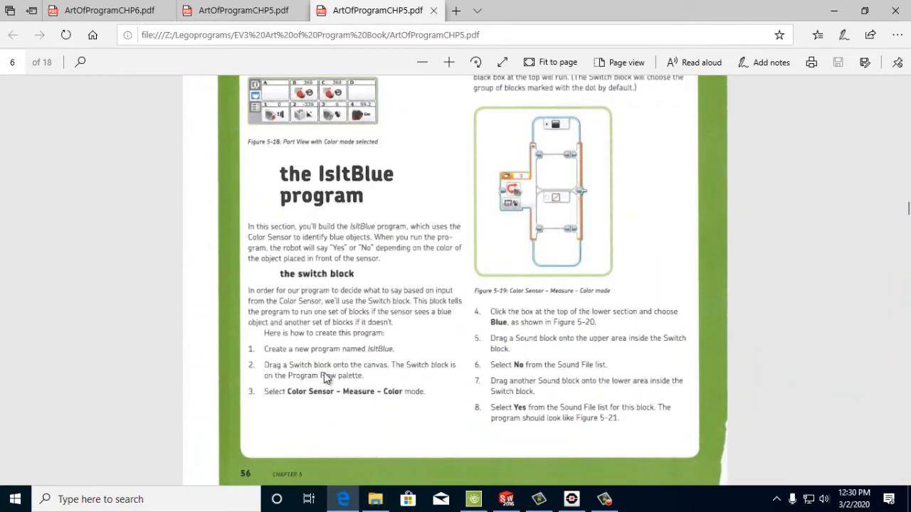
mouse_move(298, 412)
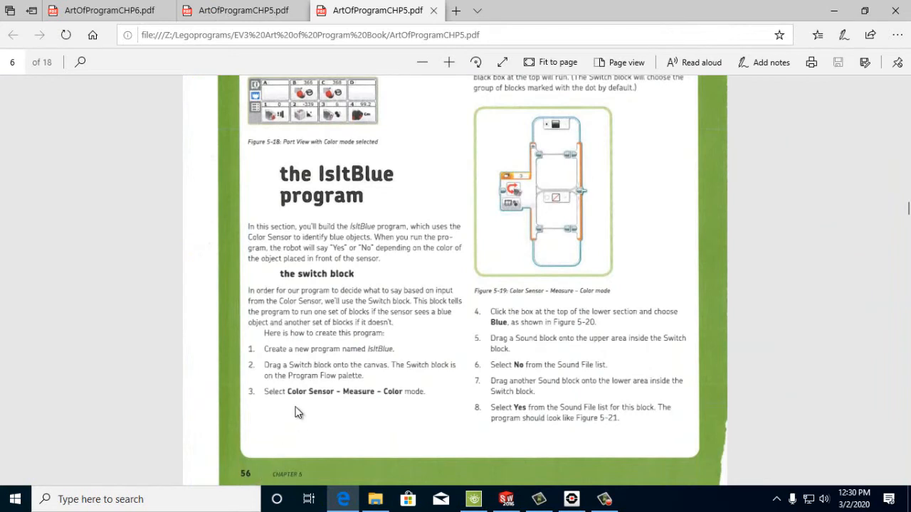
mouse_move(358, 356)
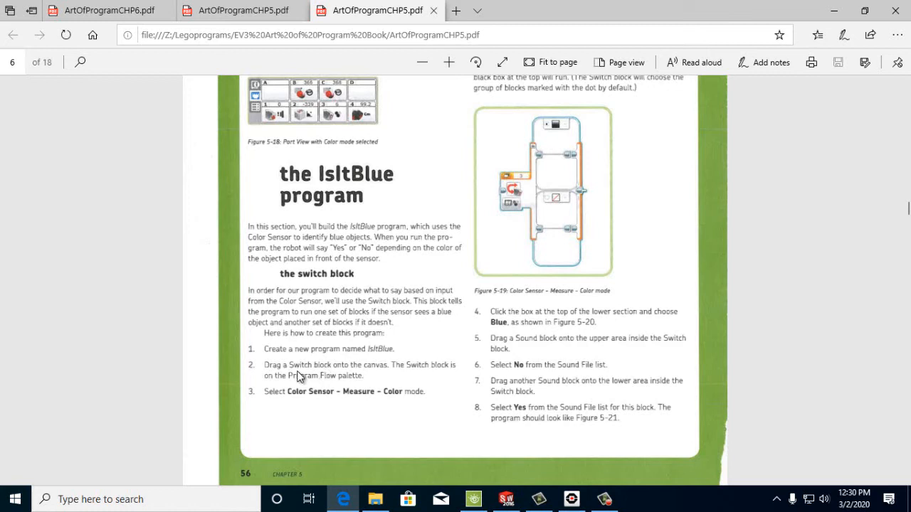
mouse_move(304, 376)
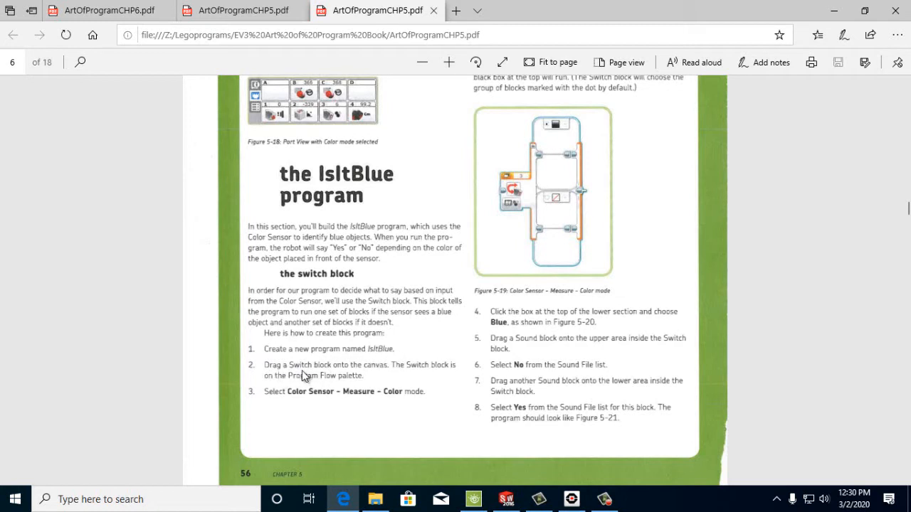
mouse_move(586, 476)
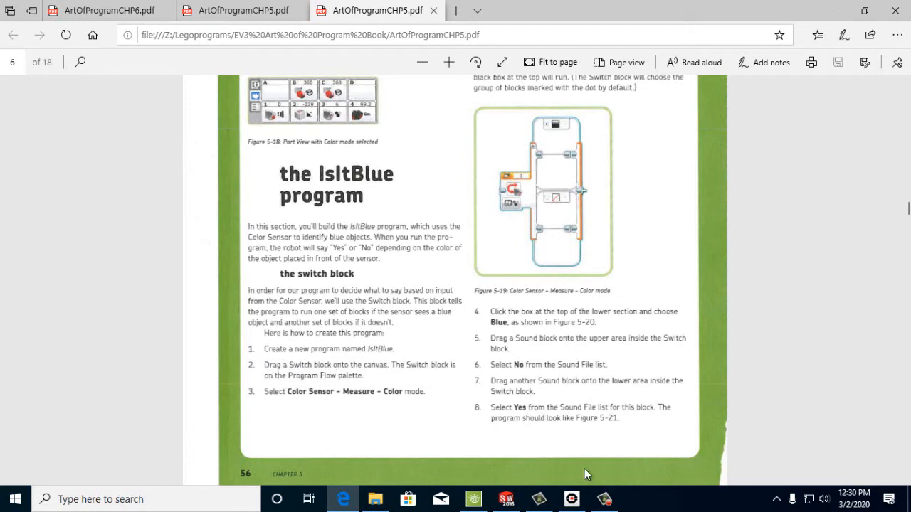
left_click(571, 500)
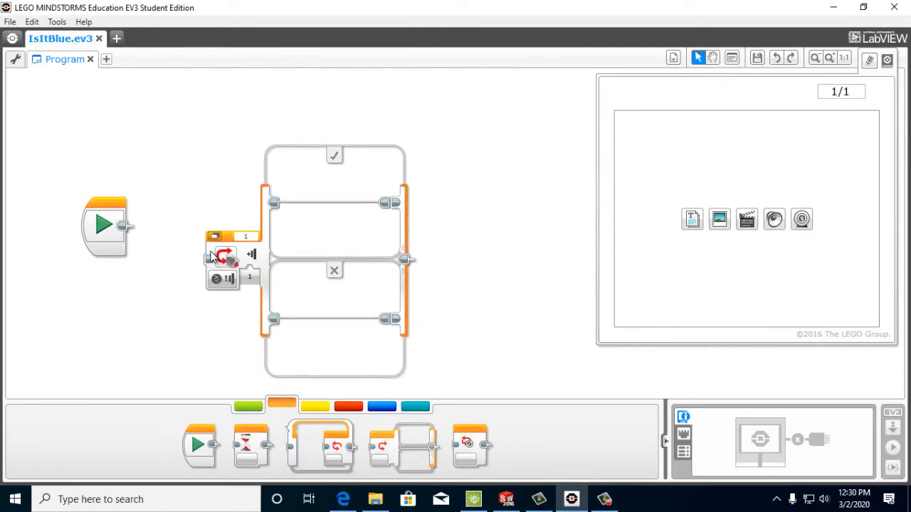
Attach a Switch block after the start block and bring up its sensor mode list
left_click_drag(225, 256, 150, 225)
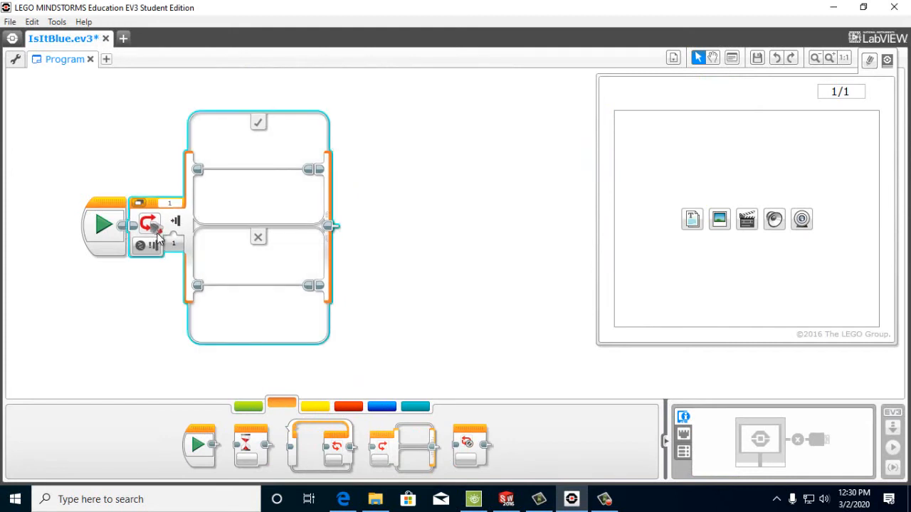
left_click(148, 227)
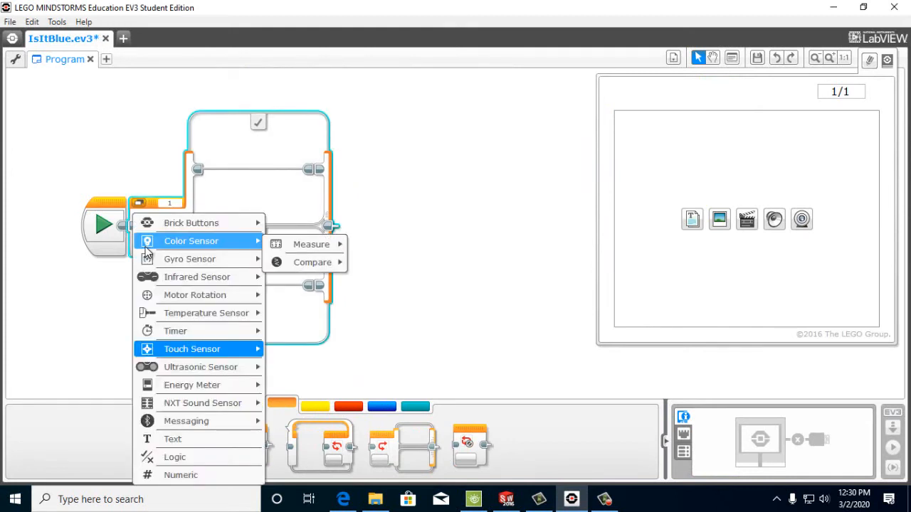
mouse_move(190, 247)
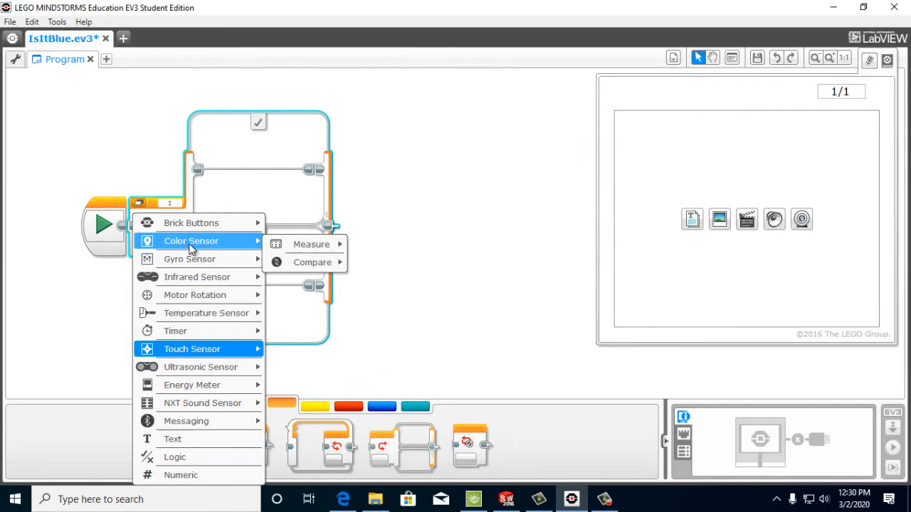
mouse_move(310, 244)
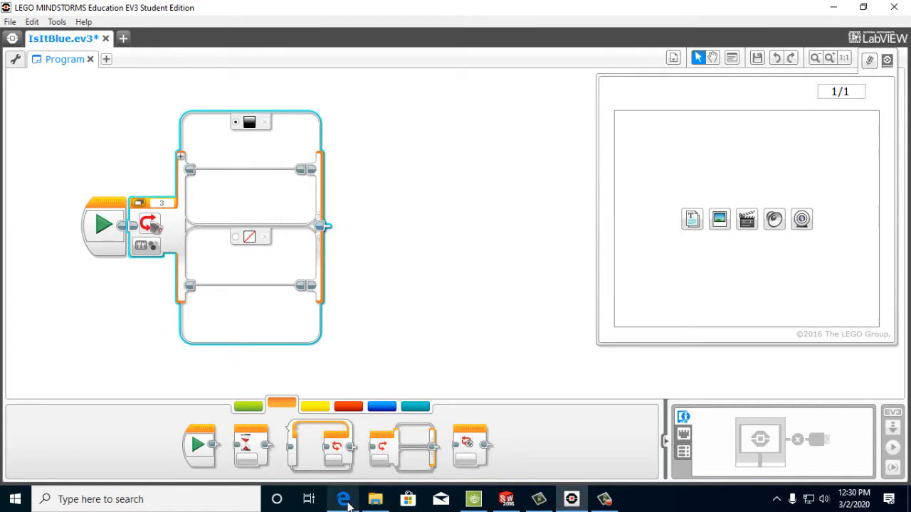
Check the book, set the Switch's lower case to Blue and show the Action blocks for a Sound
left_click(341, 498)
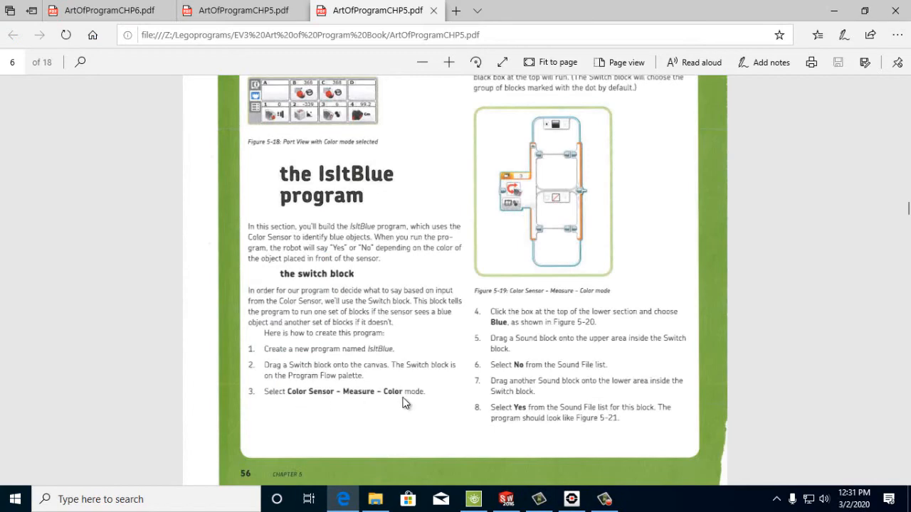
mouse_move(535, 348)
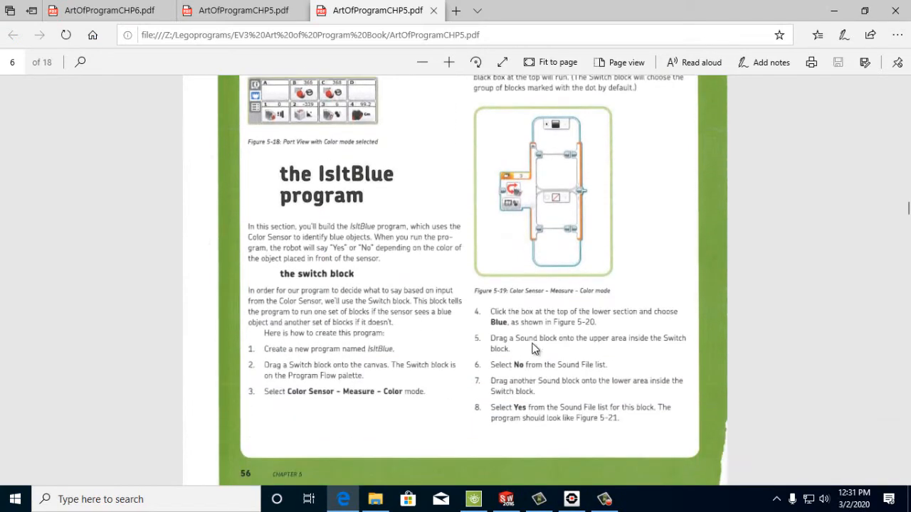
mouse_move(554, 320)
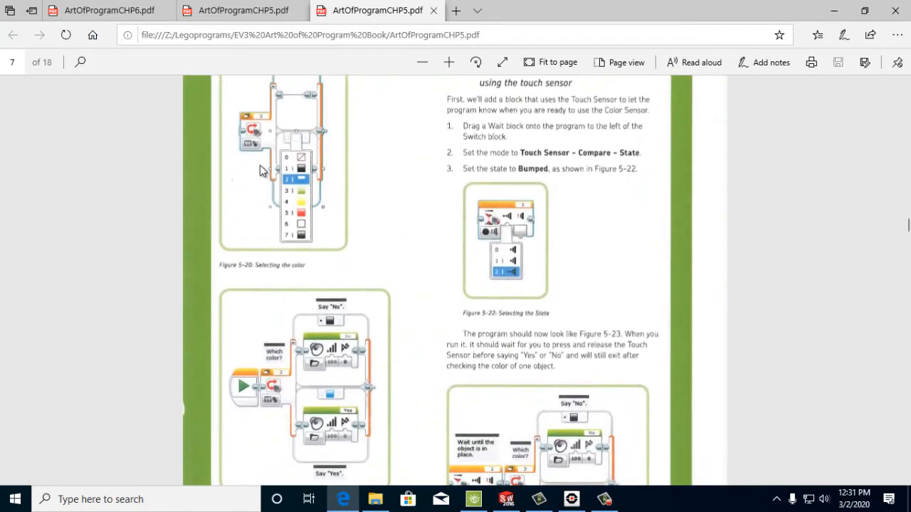
mouse_move(288, 194)
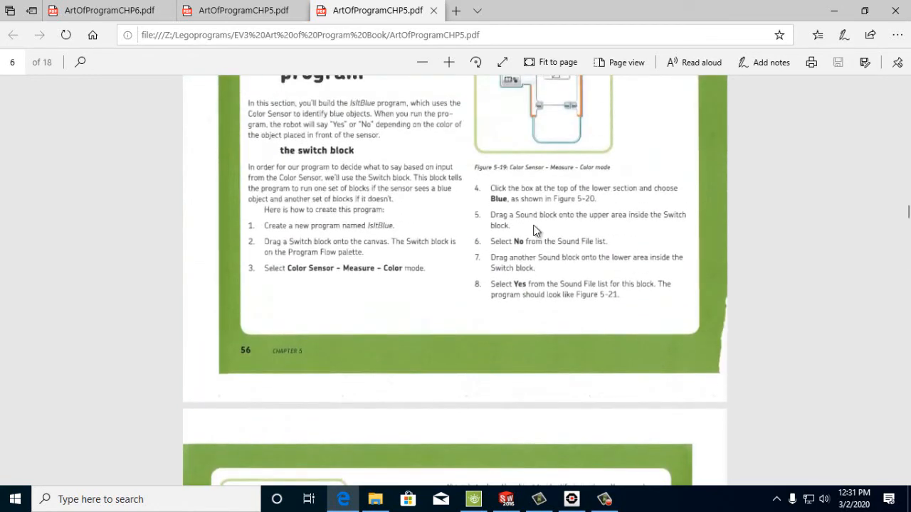
scroll("down", 3)
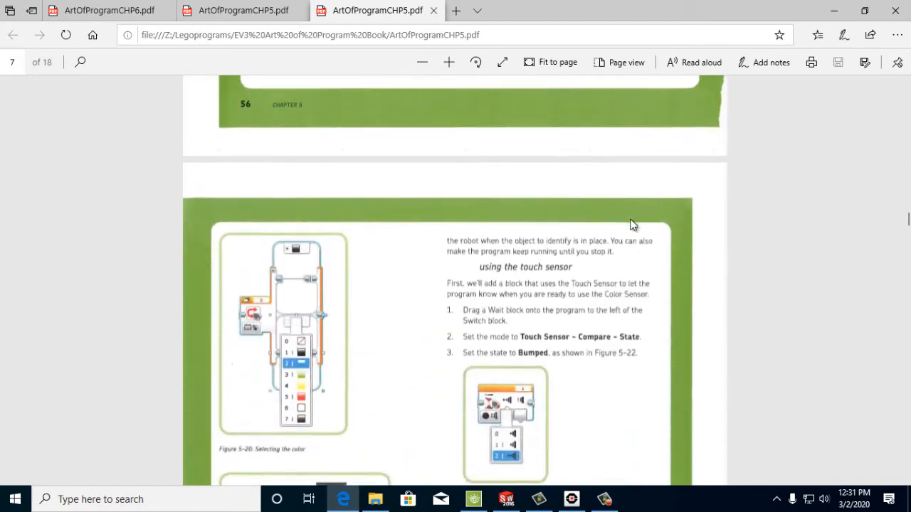
scroll("down", 3)
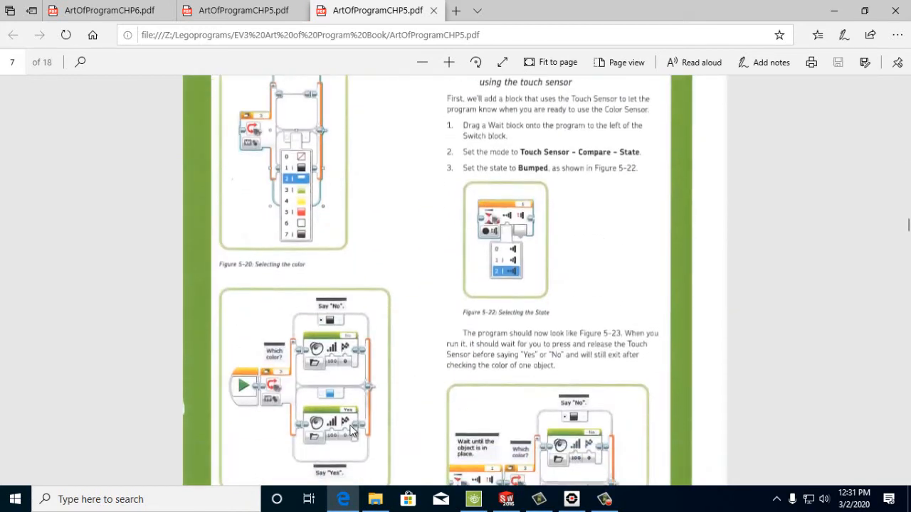
mouse_move(375, 420)
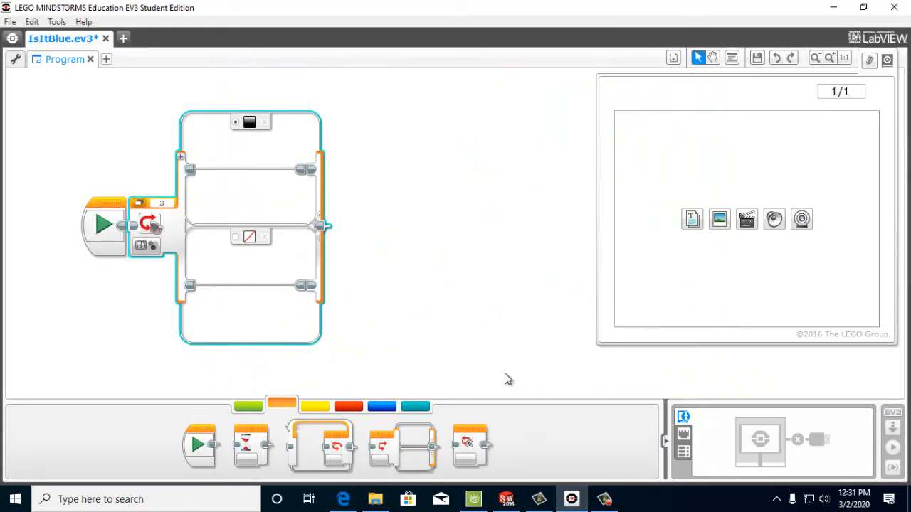
left_click(249, 237)
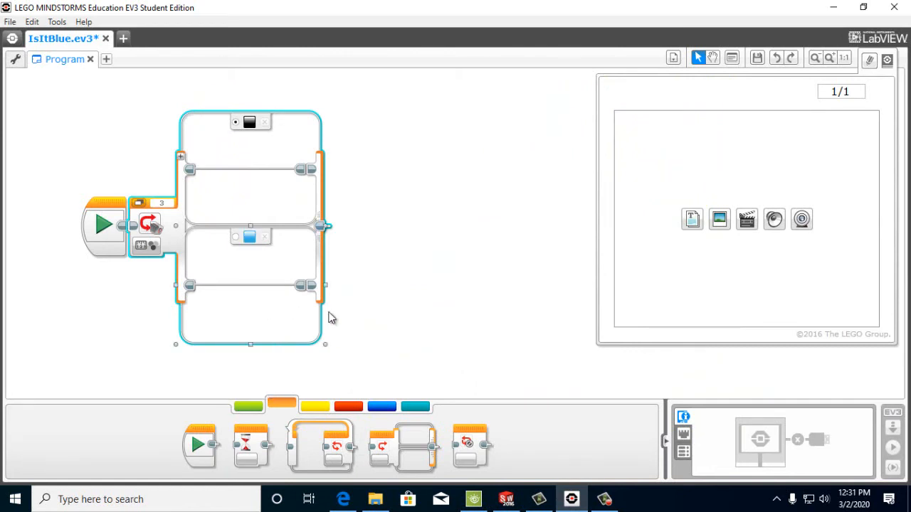
left_click(248, 407)
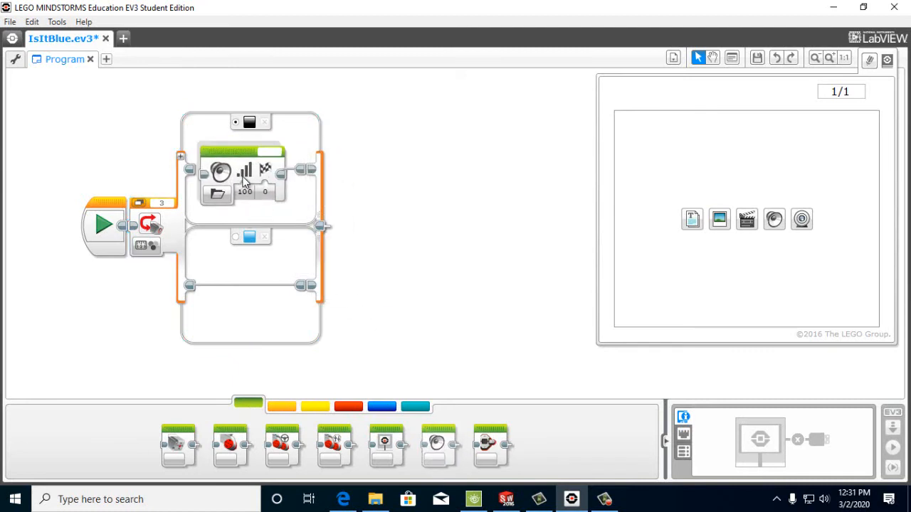
Set the upper case's Sound block to Play File with the No sound
left_click(217, 170)
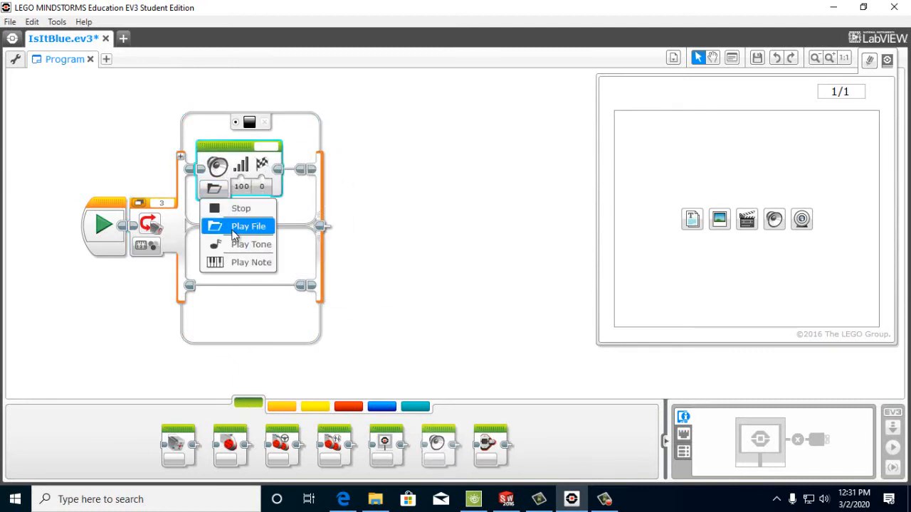
mouse_move(250, 230)
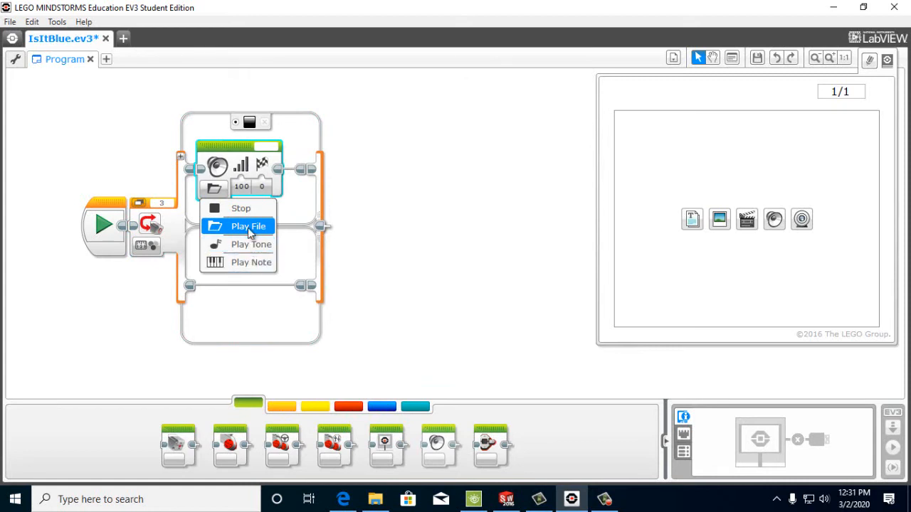
left_click(248, 226)
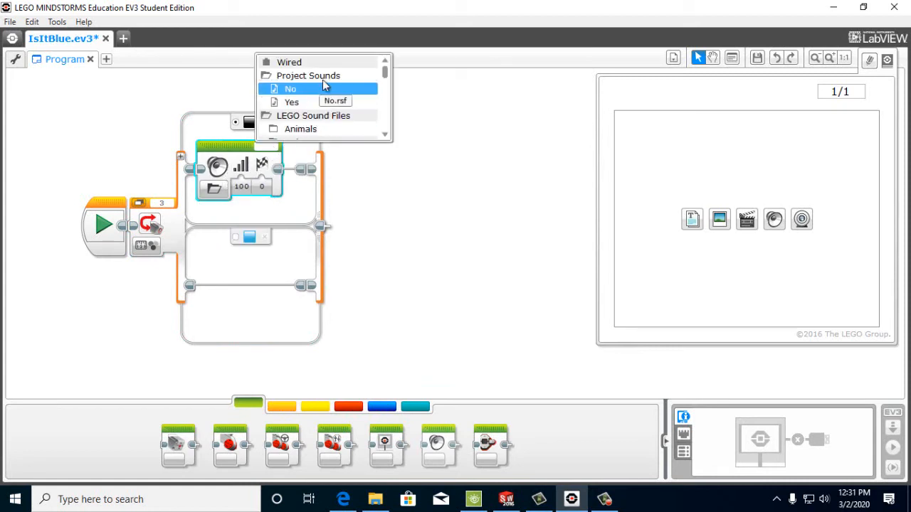
mouse_move(306, 102)
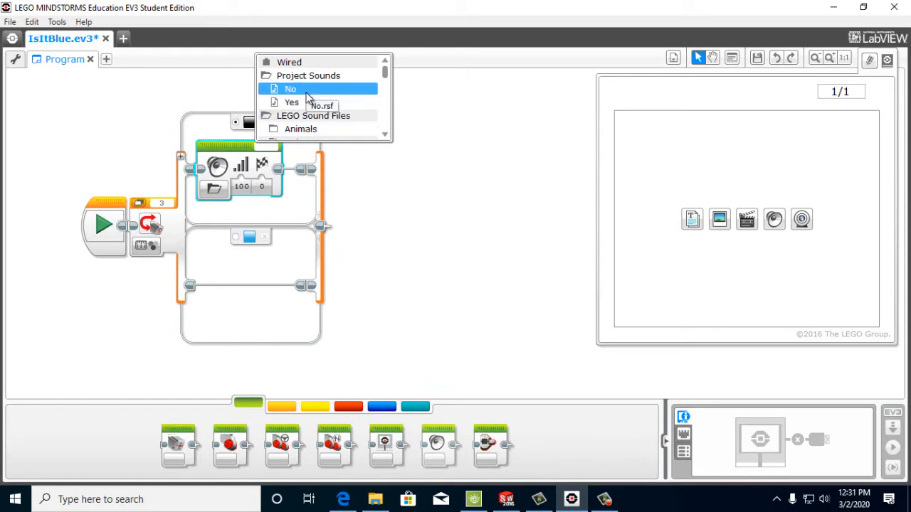
scroll("down", 3)
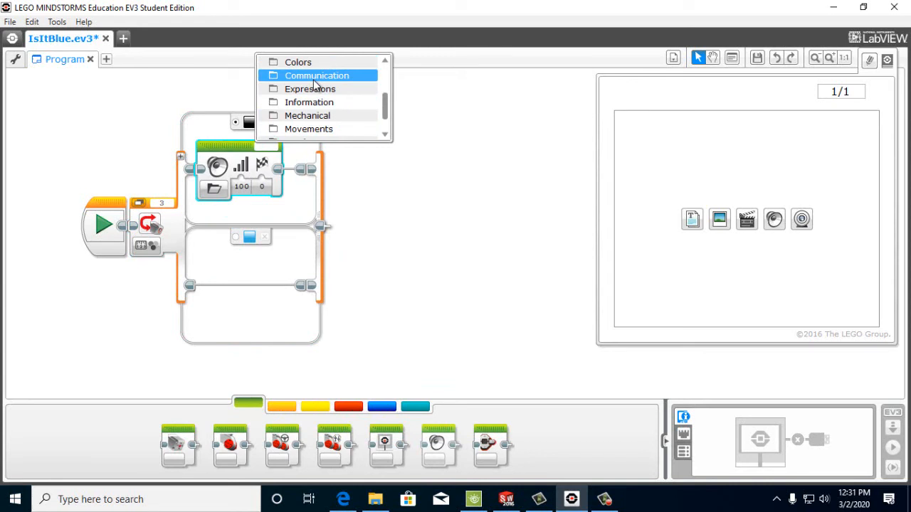
mouse_move(321, 85)
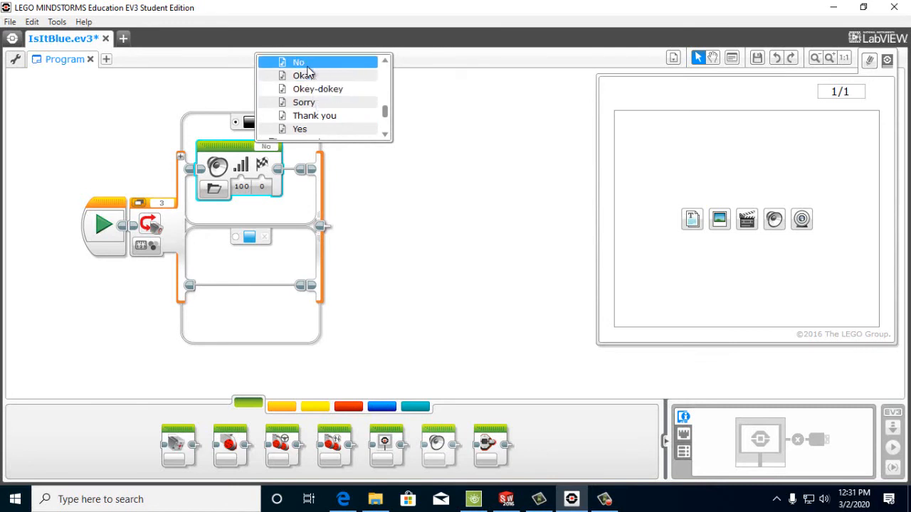
left_click(302, 62)
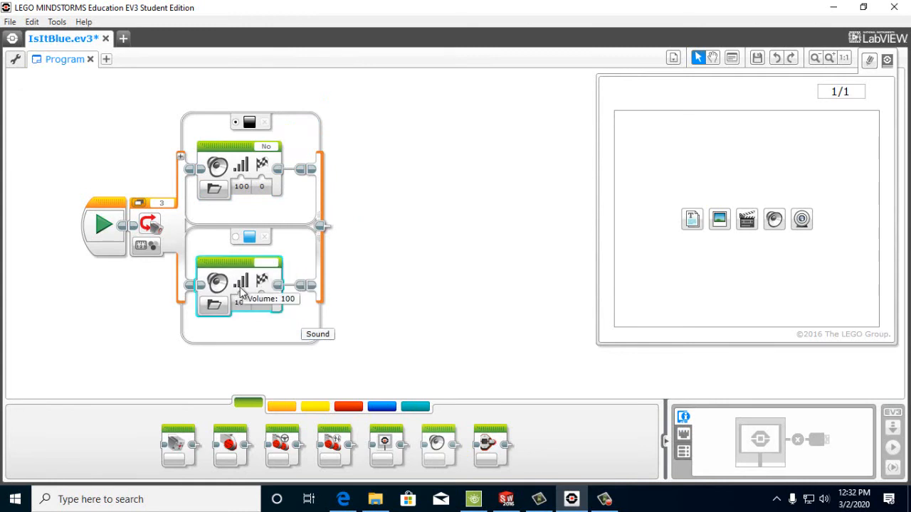
mouse_move(271, 264)
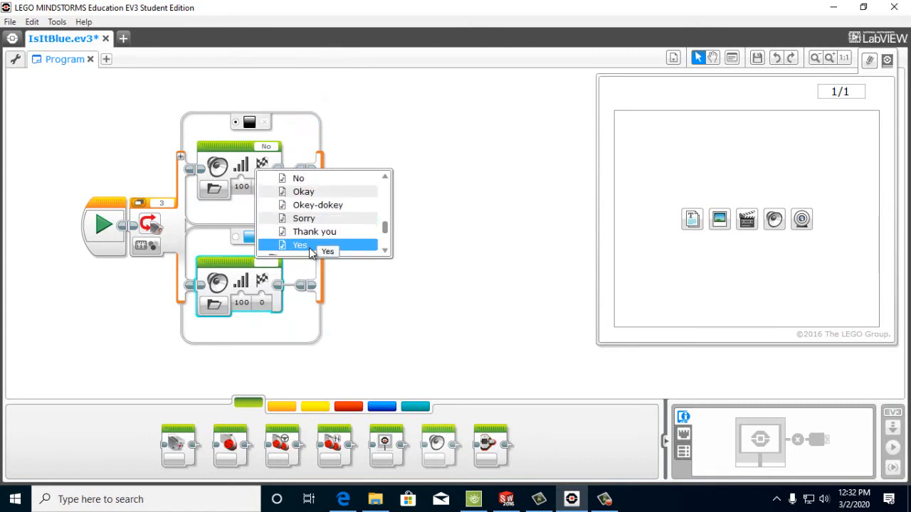
Set the blue case's Sound block to play the Yes file and show the File menu
left_click(299, 244)
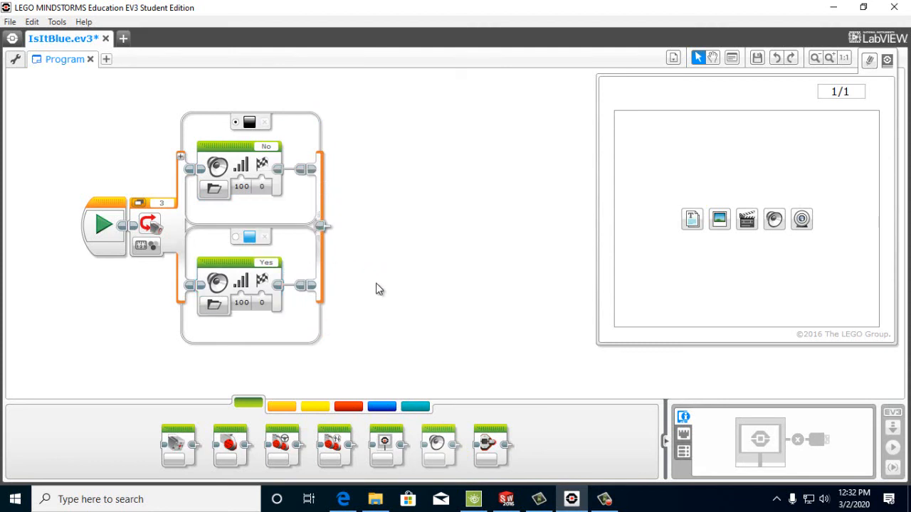
mouse_move(244, 284)
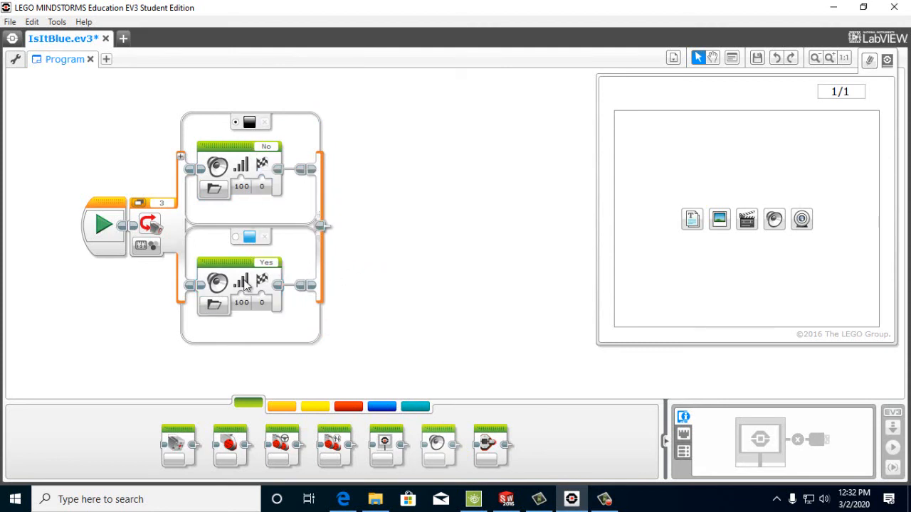
mouse_move(242, 282)
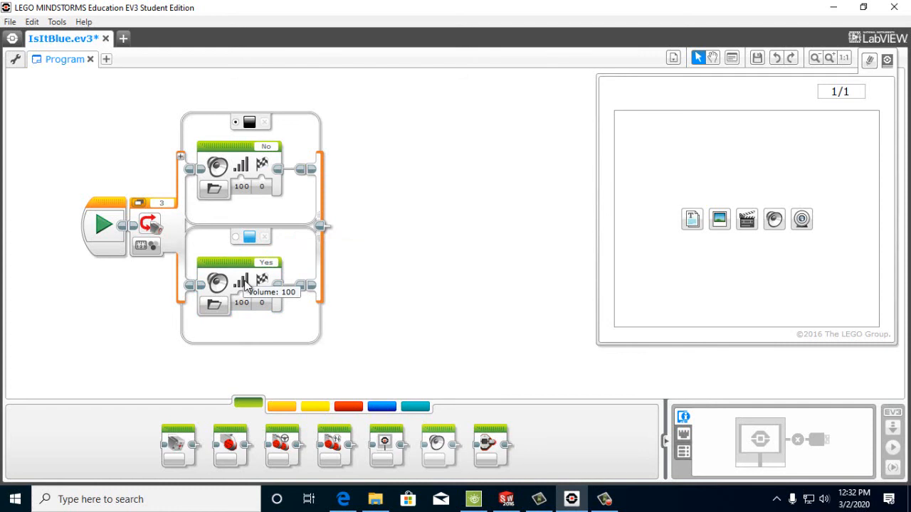
mouse_move(236, 207)
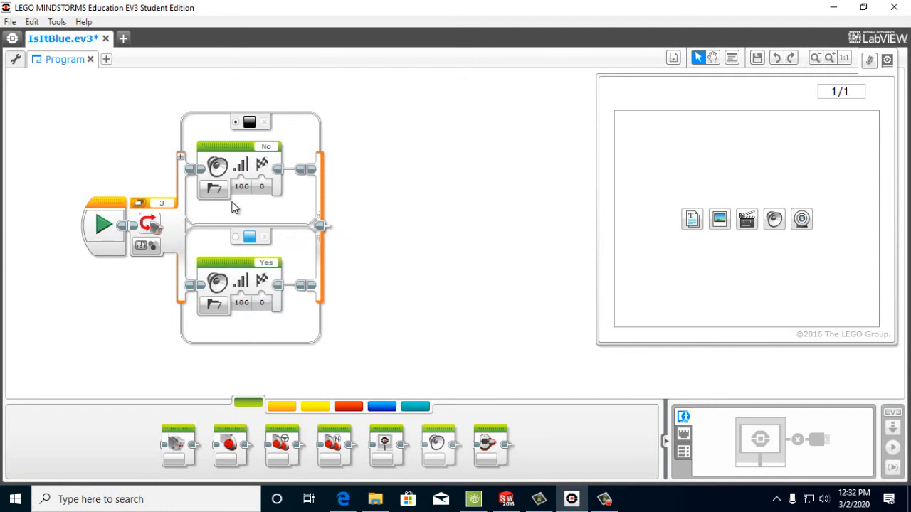
mouse_move(615, 362)
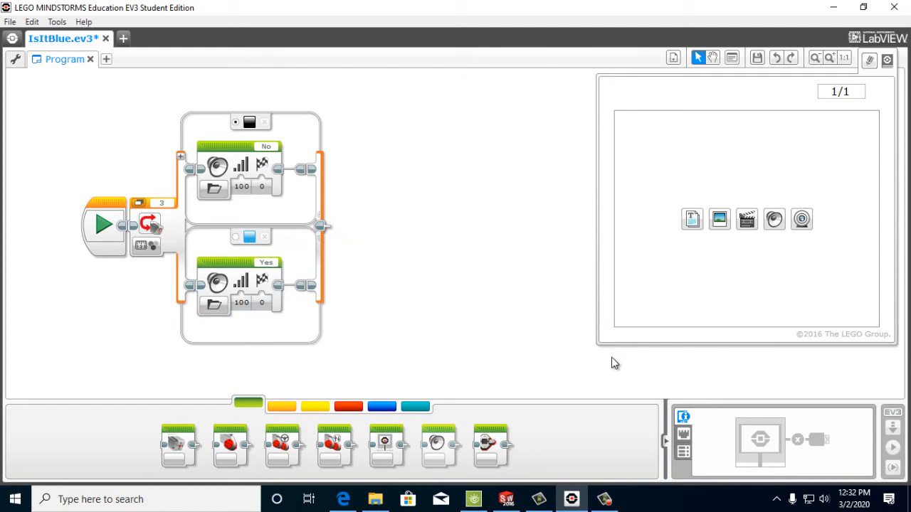
left_click(8, 21)
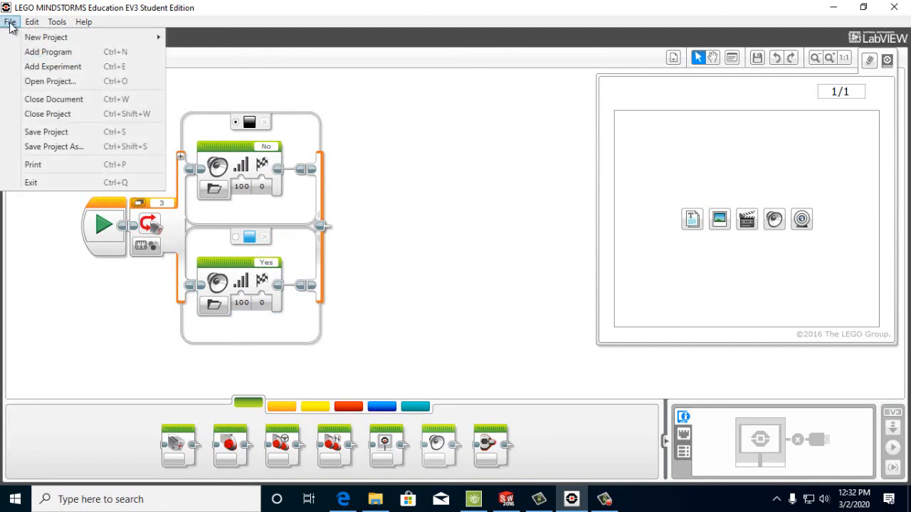